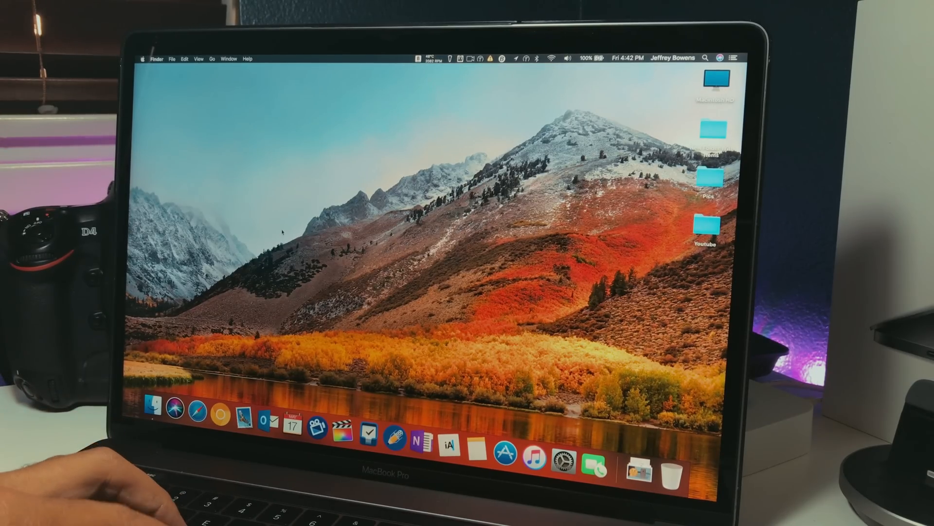
- Launch Safari from the Dock and type facebook.com into the address bar
left_click(173, 410)
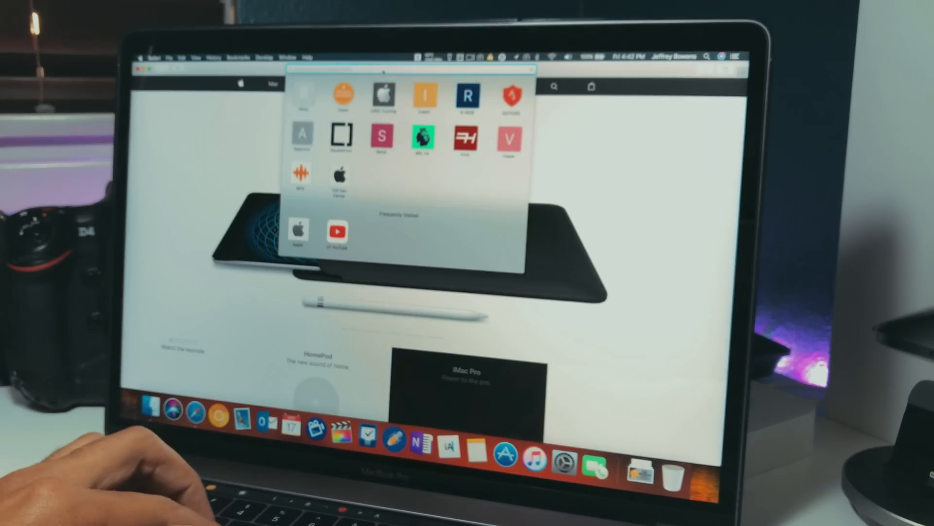
type("facebook.com")
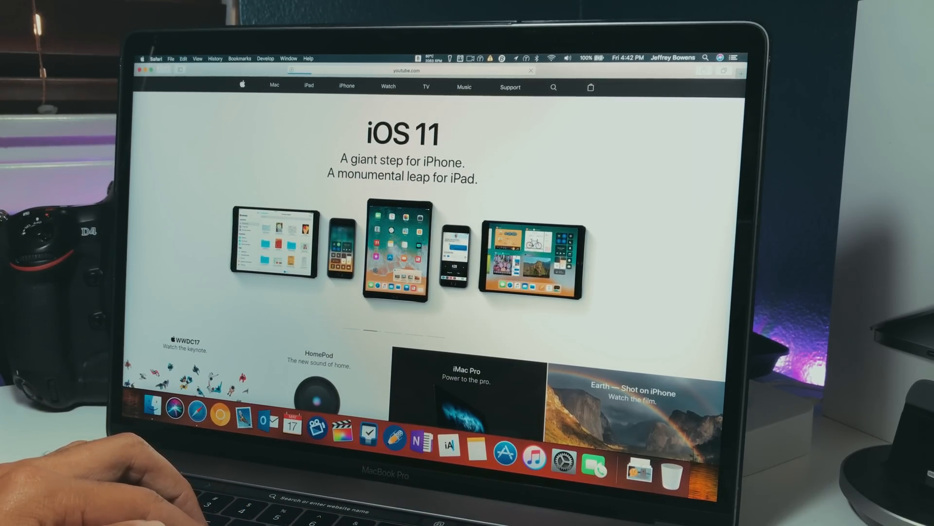
- Quit Safari to return to the macOS desktop
left_click(275, 86)
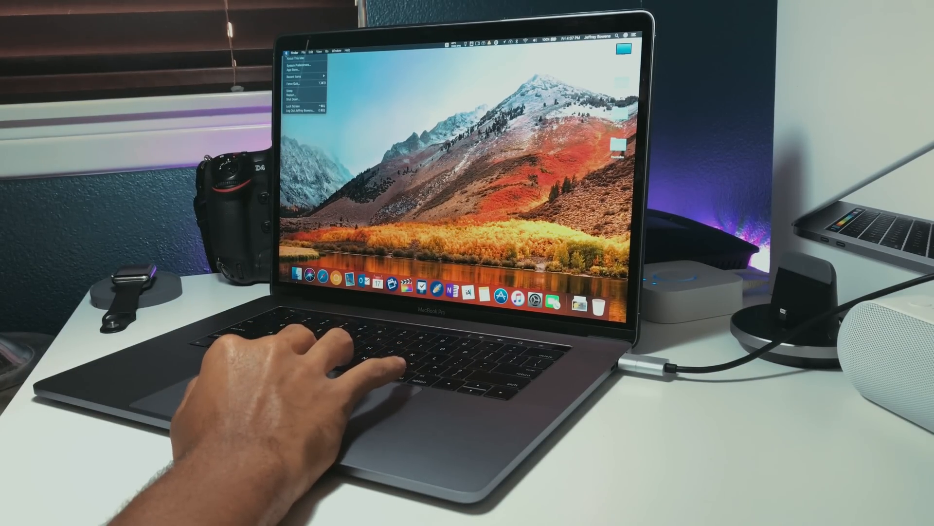
- Open Geekbench 4 and show its CPU benchmark section
left_click(293, 56)
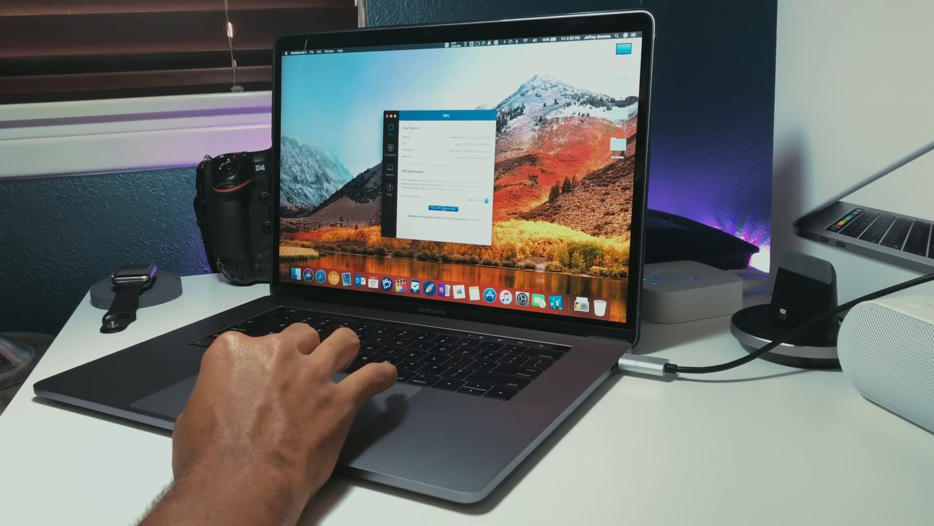
- Run the CPU benchmark, scoring 4207 single-core and 14079 multi-core
left_click(442, 209)
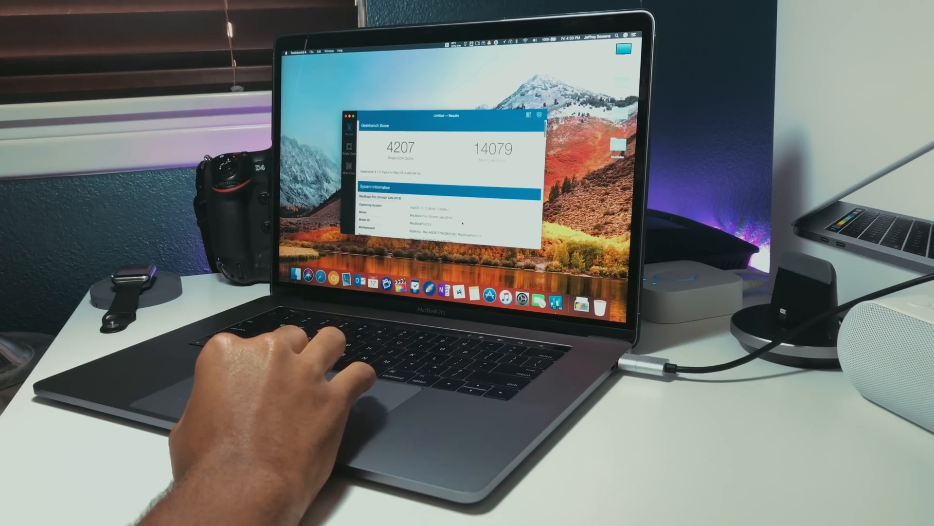
- Scroll down through the Geekbench benchmark results
scroll("down", 3)
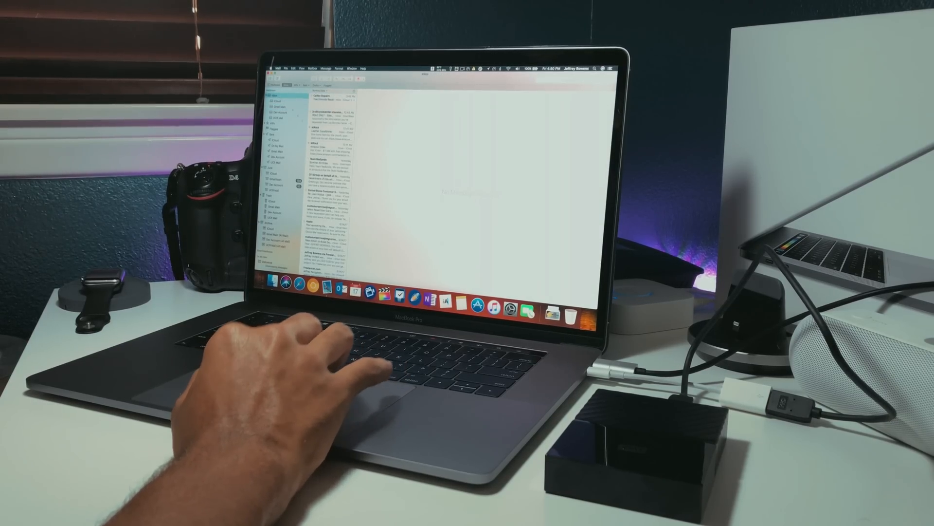
- Quit Mail, leaving the empty desktop with no windows
left_click(326, 133)
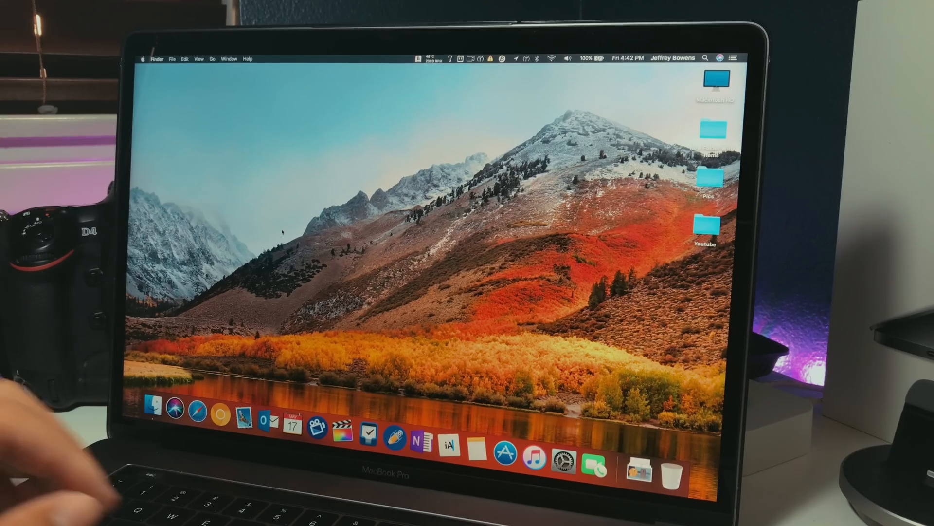
mouse_move(199, 412)
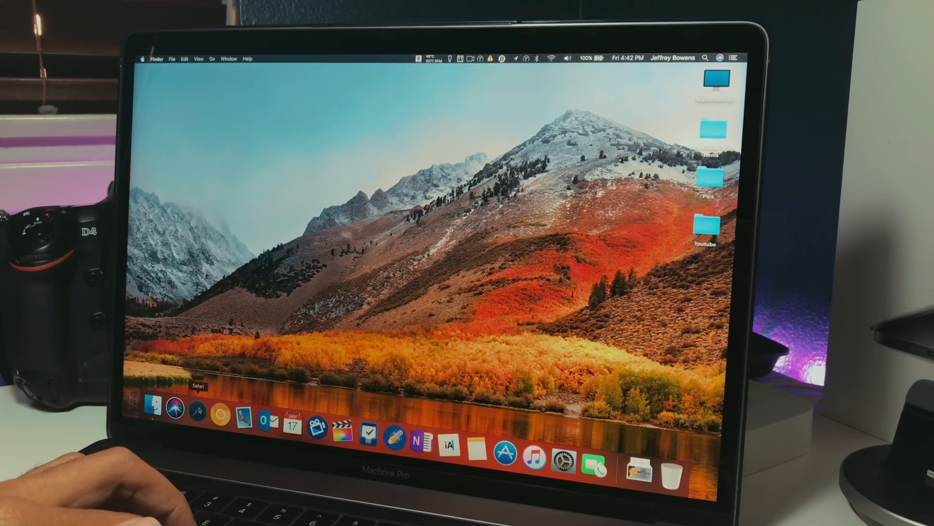
- Relaunch Safari, go to YouTube, and scroll through its recommended videos
left_click(197, 411)
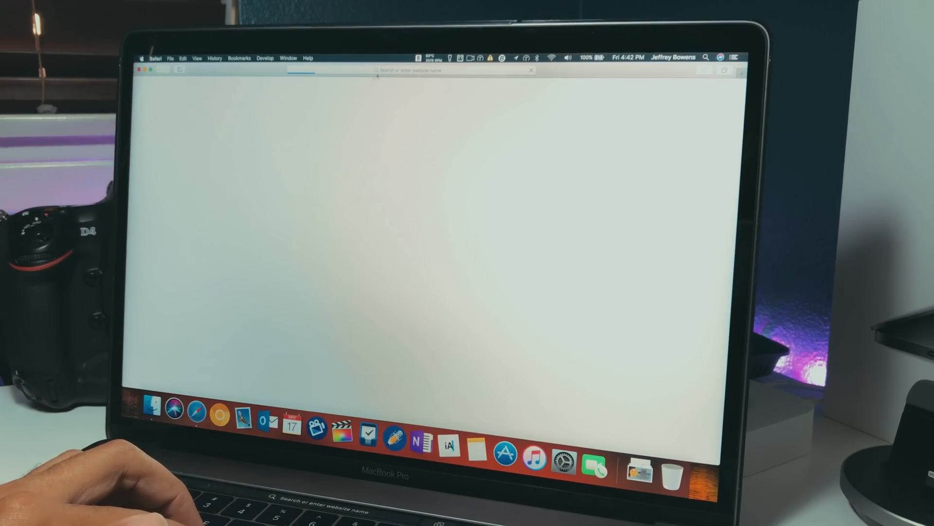
type("face")
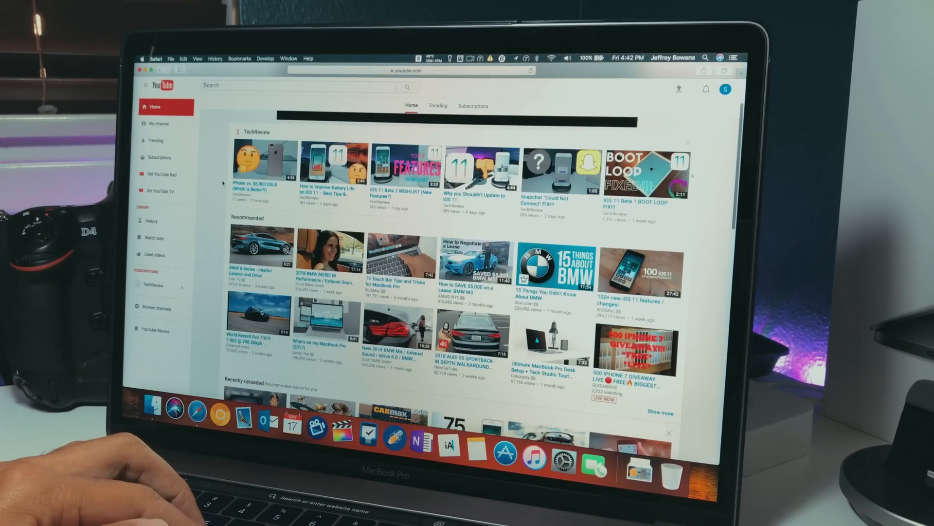
scroll("down", 3)
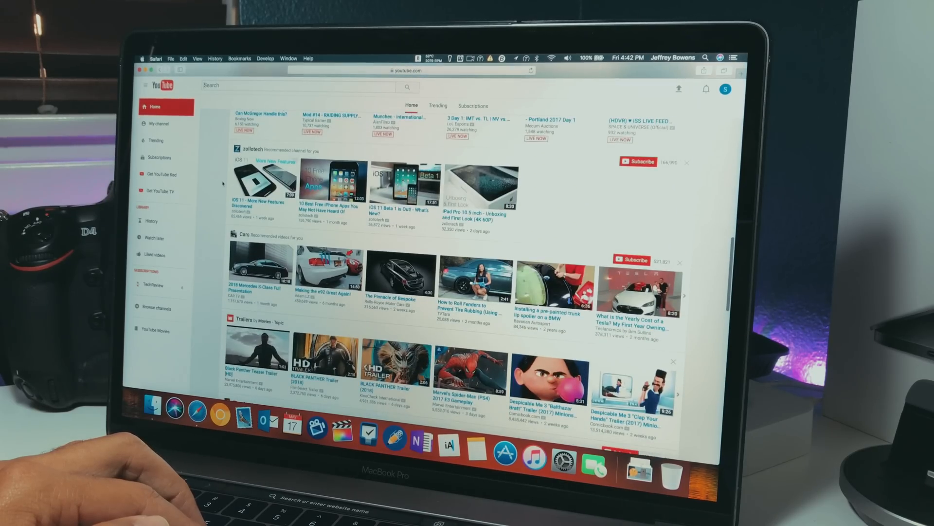
scroll("down", 3)
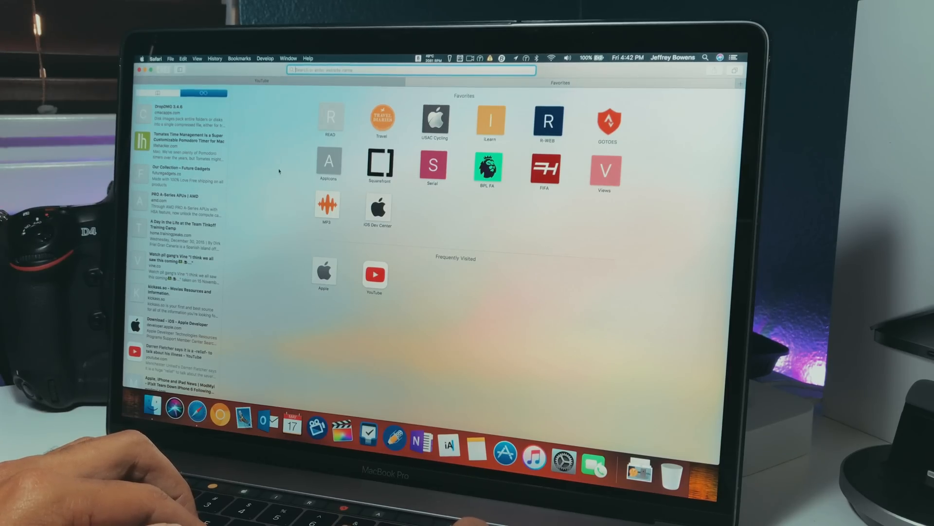
- Load cnn.com, decline its notification prompt, and scroll through the news sections
type("d")
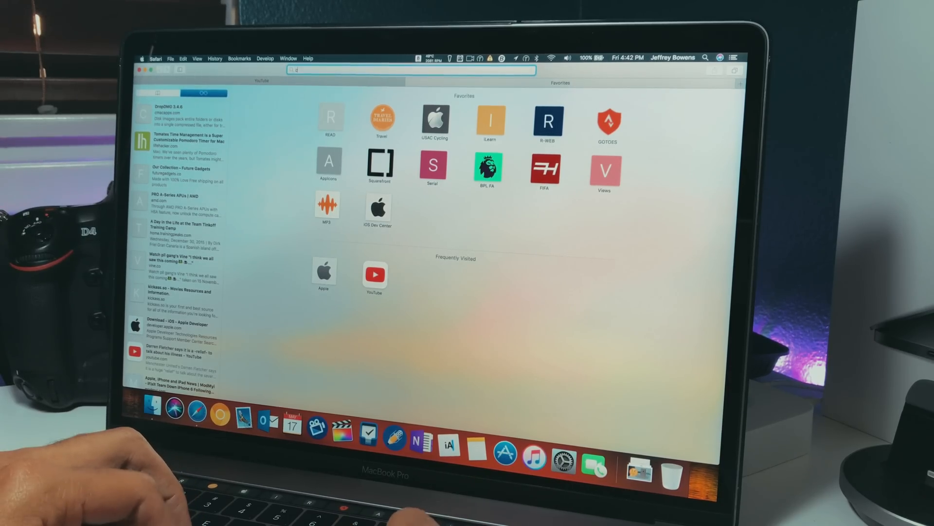
type("cnn.com")
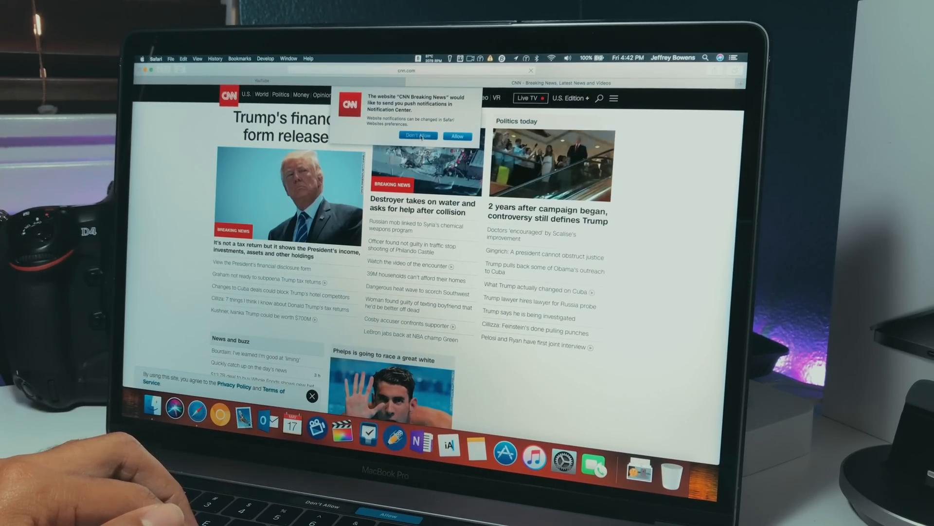
left_click(417, 135)
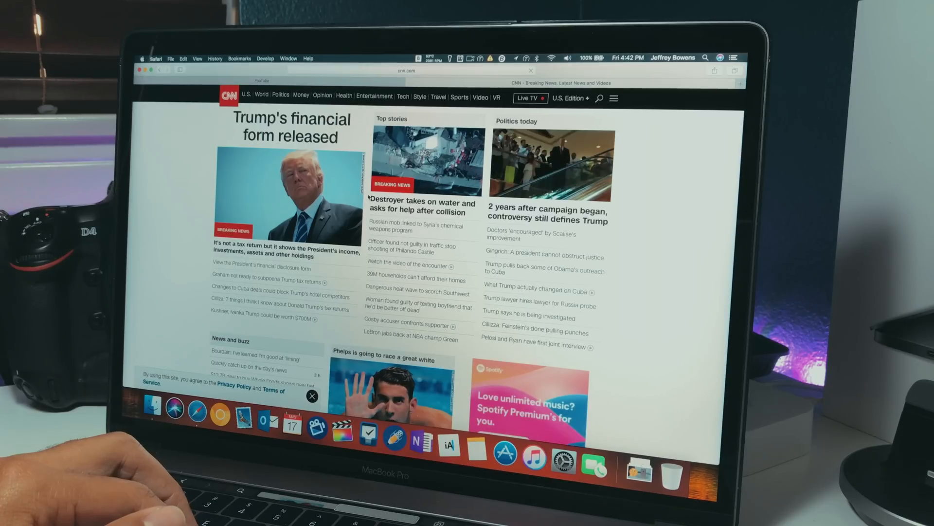
scroll("down", 3)
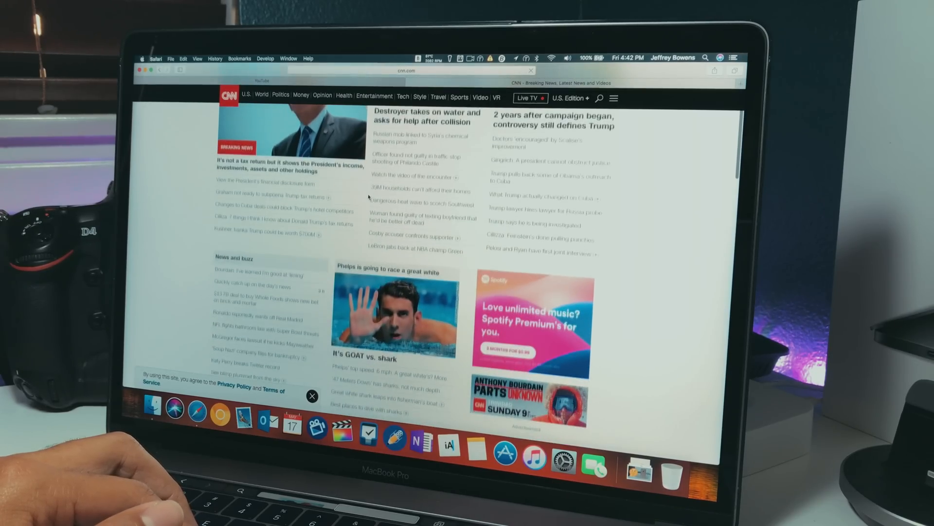
scroll("down", 3)
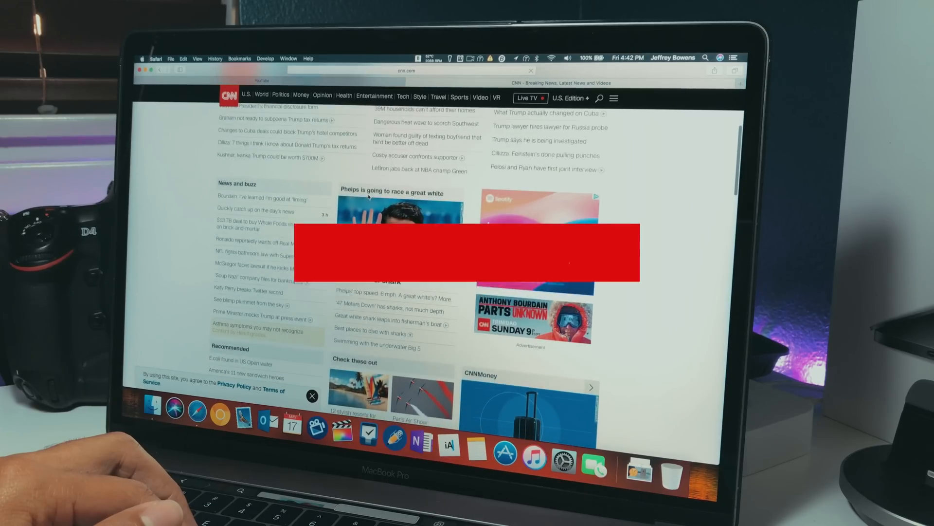
scroll("down", 3)
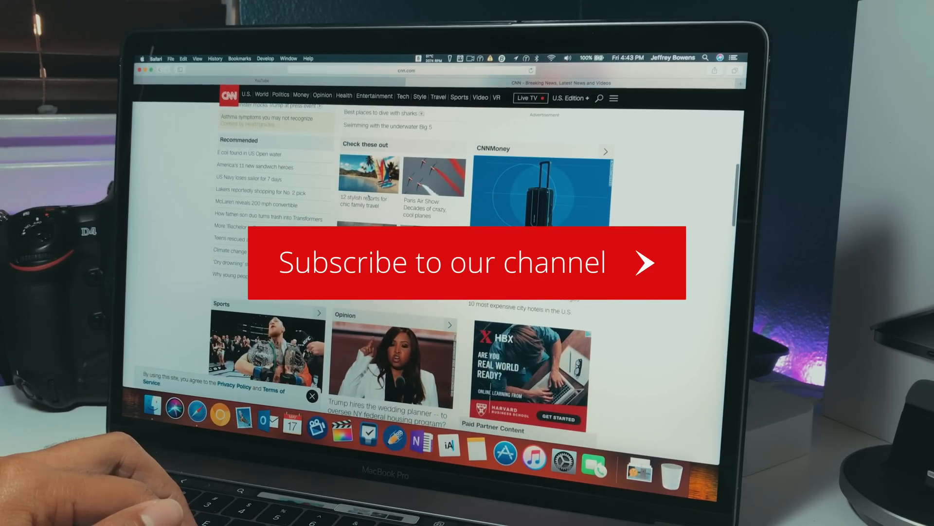
scroll("down", 3)
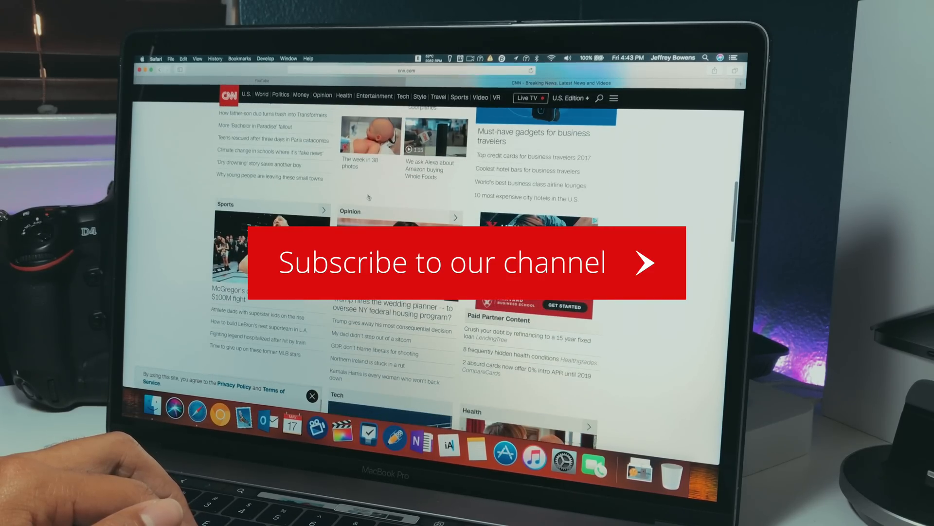
scroll("down", 3)
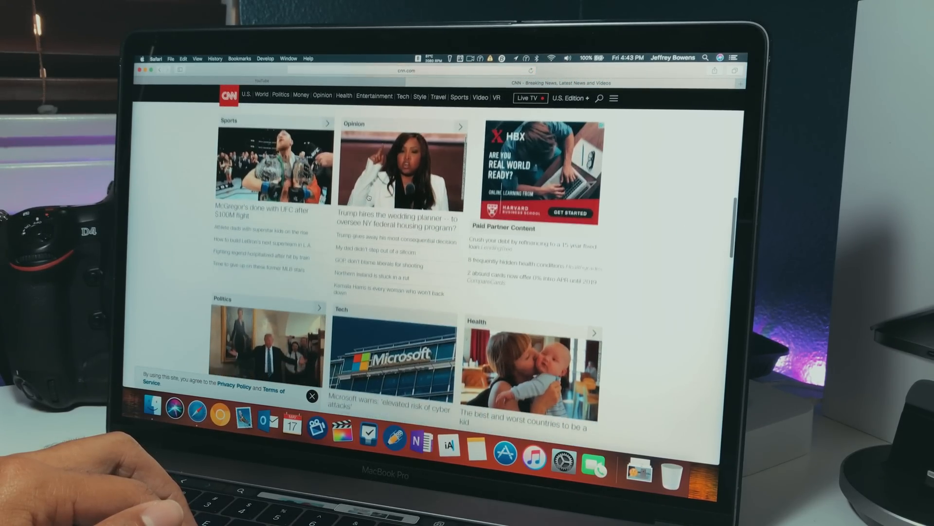